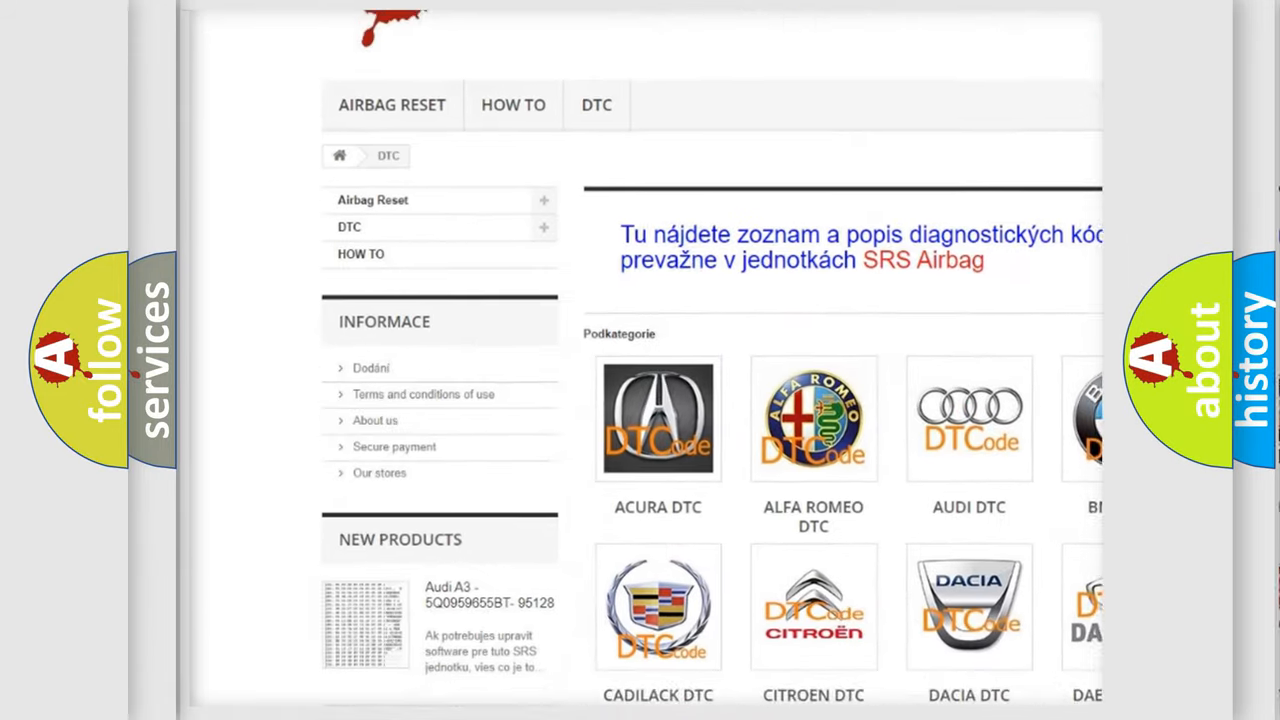
{"action": "scroll", "scroll_direction": "down", "scroll_amount": 3}
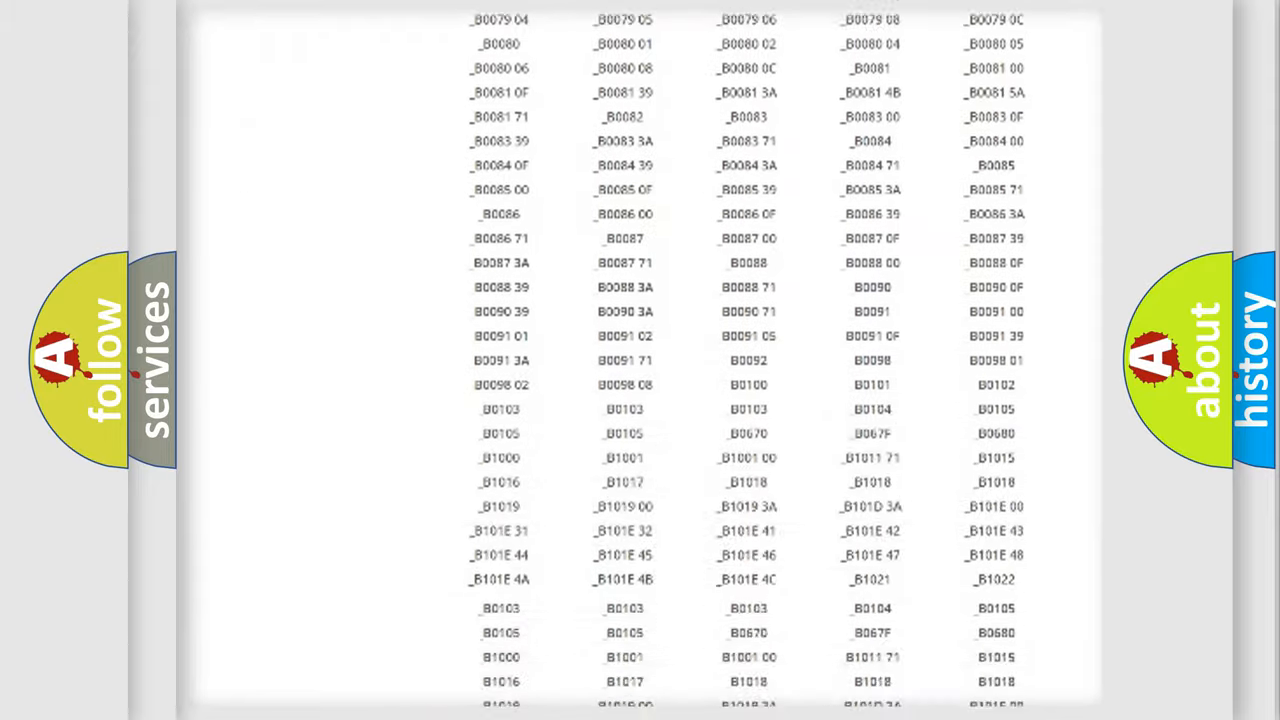
{"action": "scroll", "scroll_direction": "up", "scroll_amount": 3}
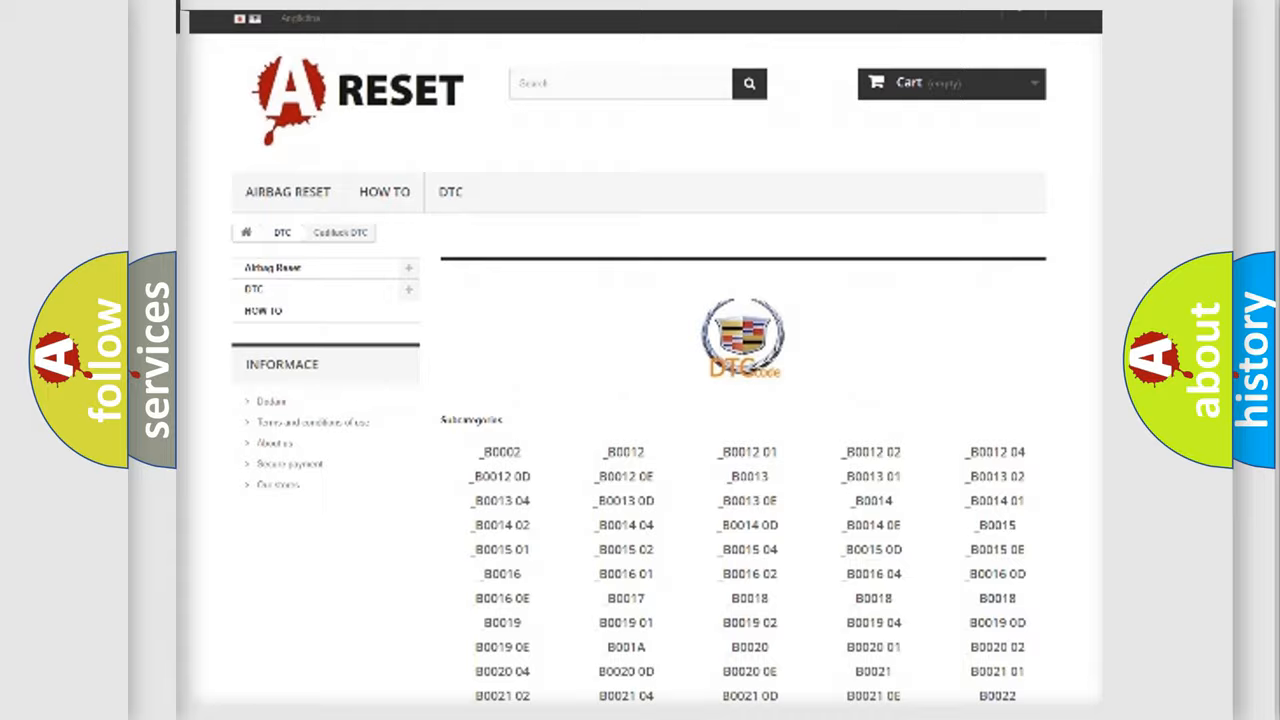